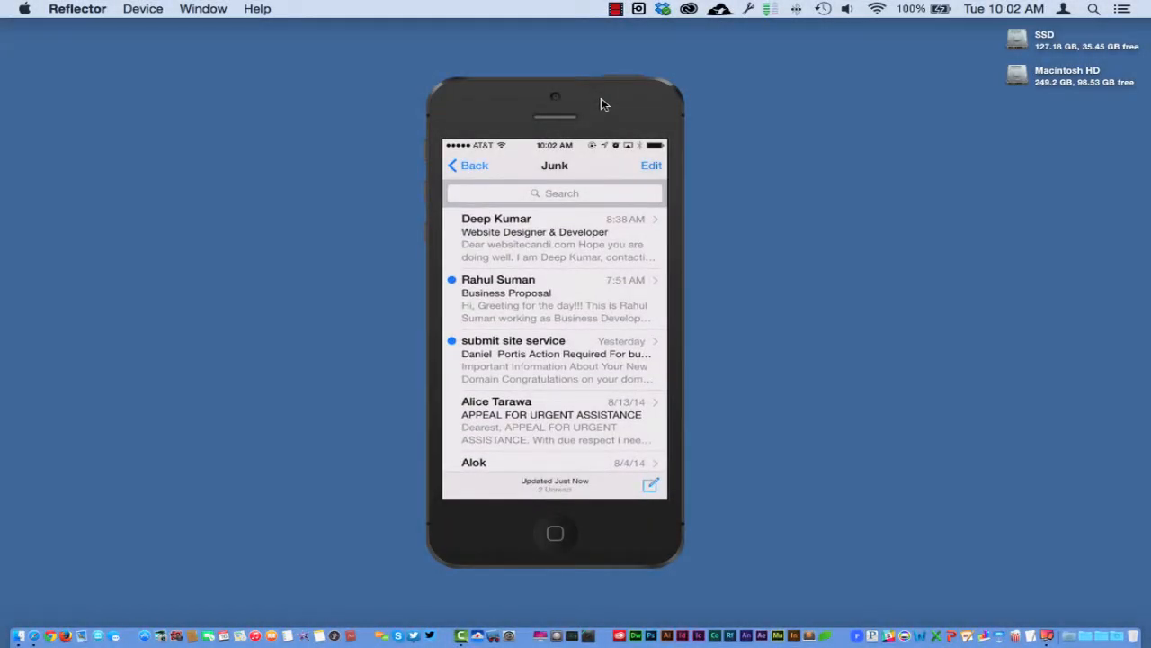
{"action": "left_click", "coordinate": [554, 238]}
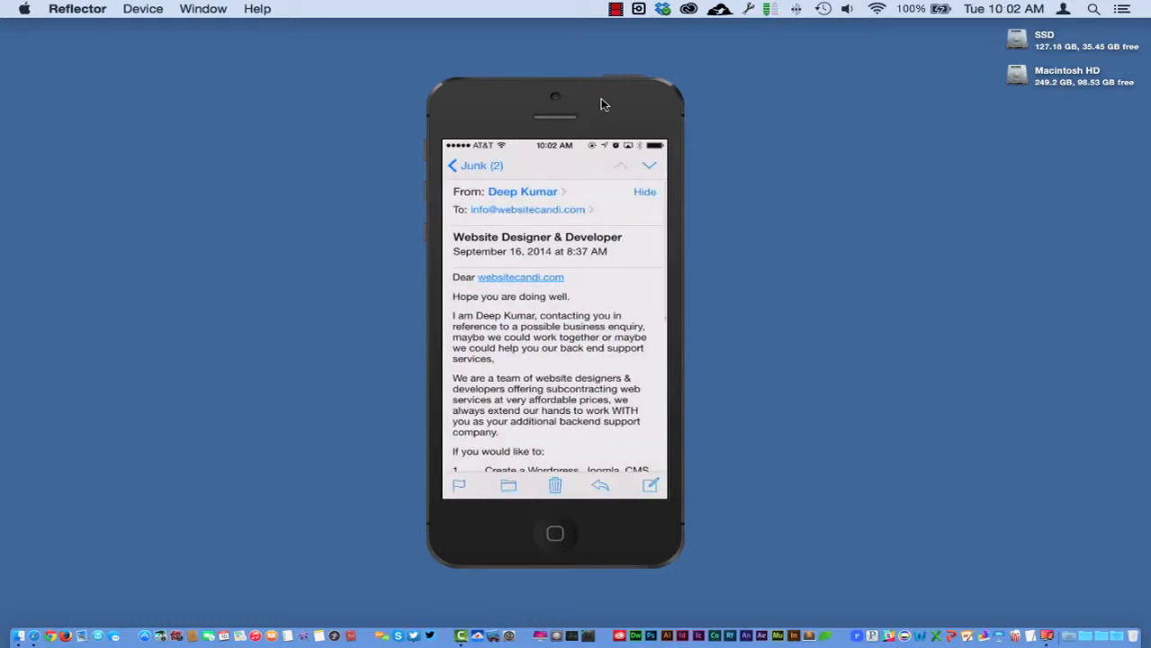
{"action": "scroll", "scroll_direction": "down", "scroll_amount": 3}
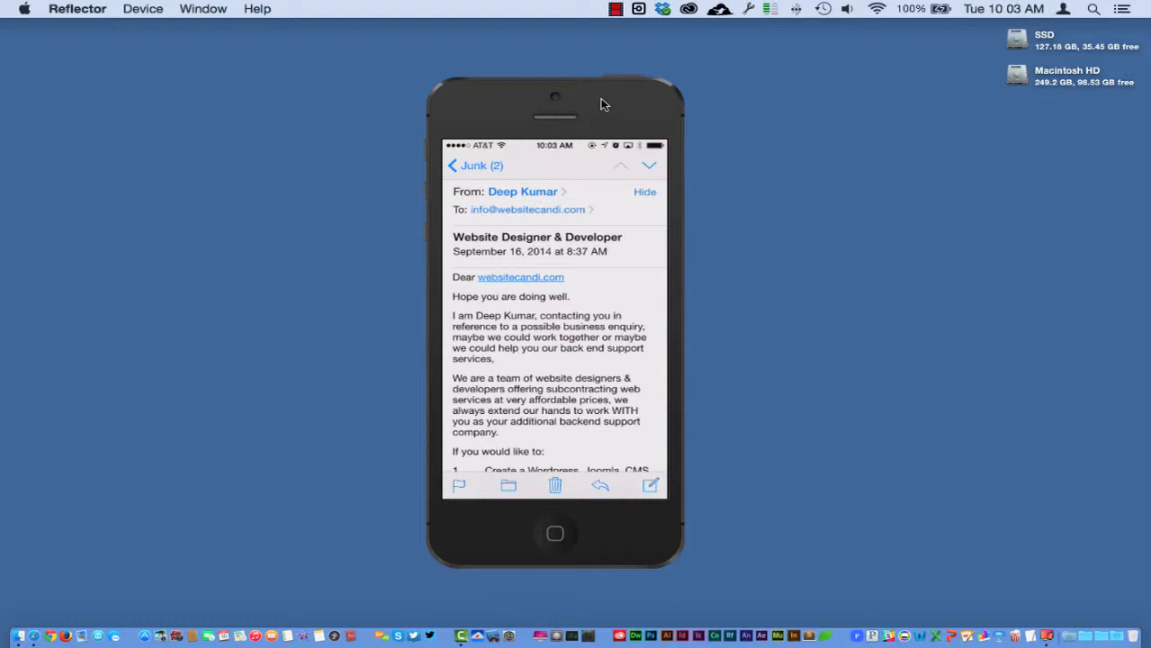
{"action": "left_click", "coordinate": [599, 485]}
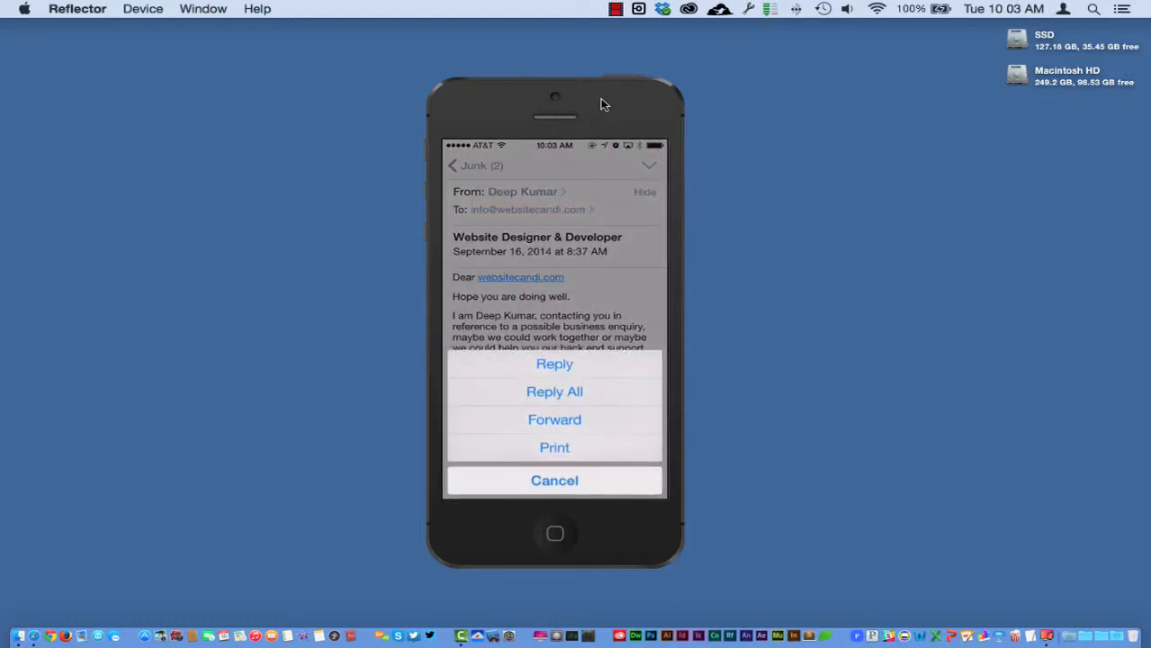
{"action": "left_click", "coordinate": [555, 363]}
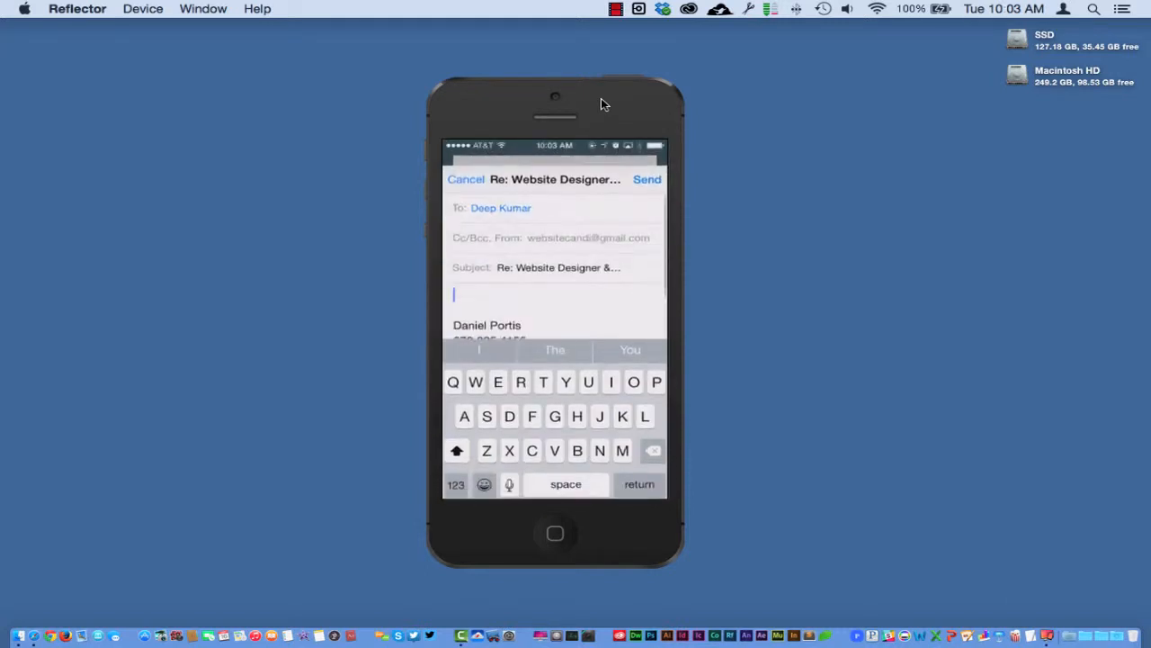
{"action": "type", "text": "He"}
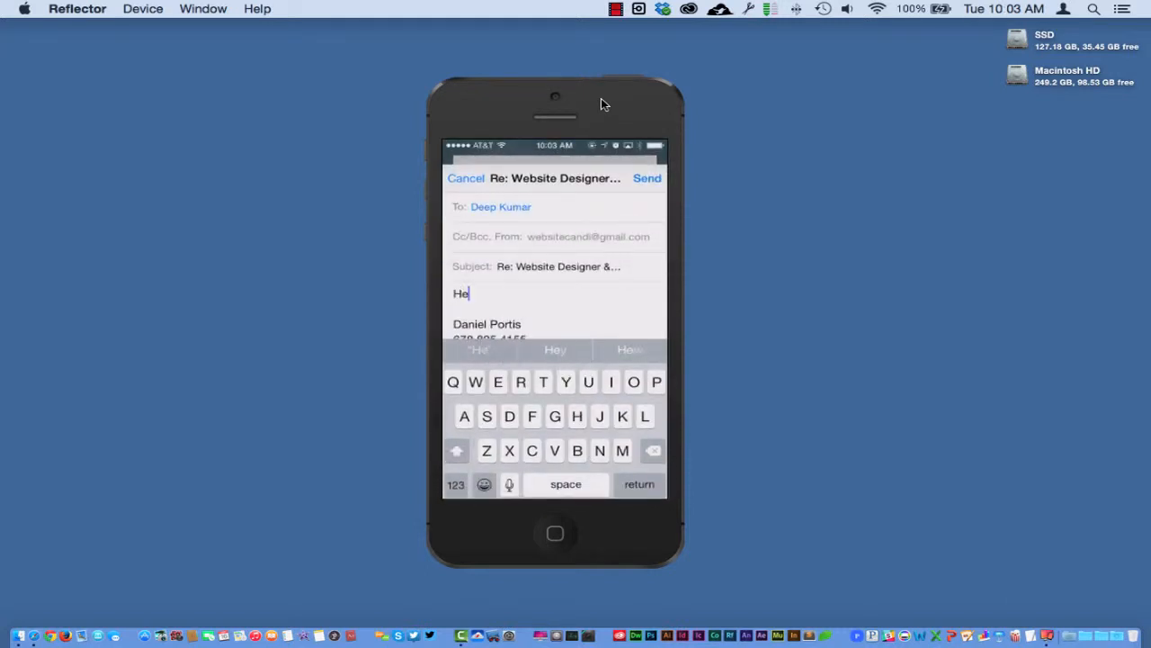
{"action": "type", "text": "y t"}
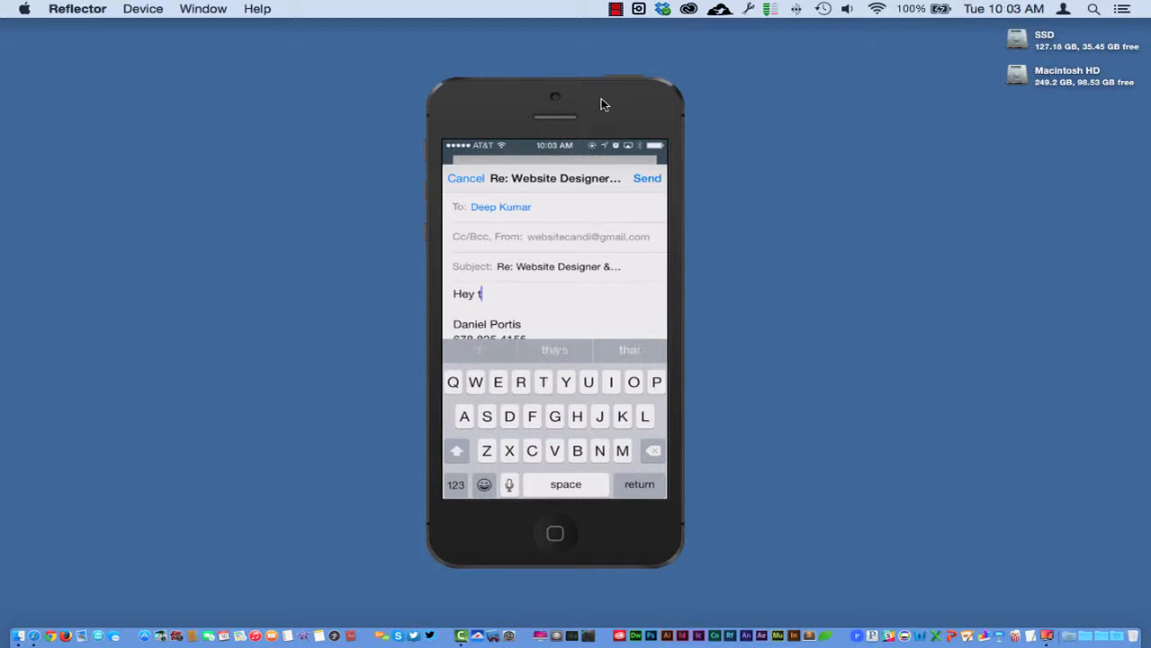
{"action": "type", "text": "his"}
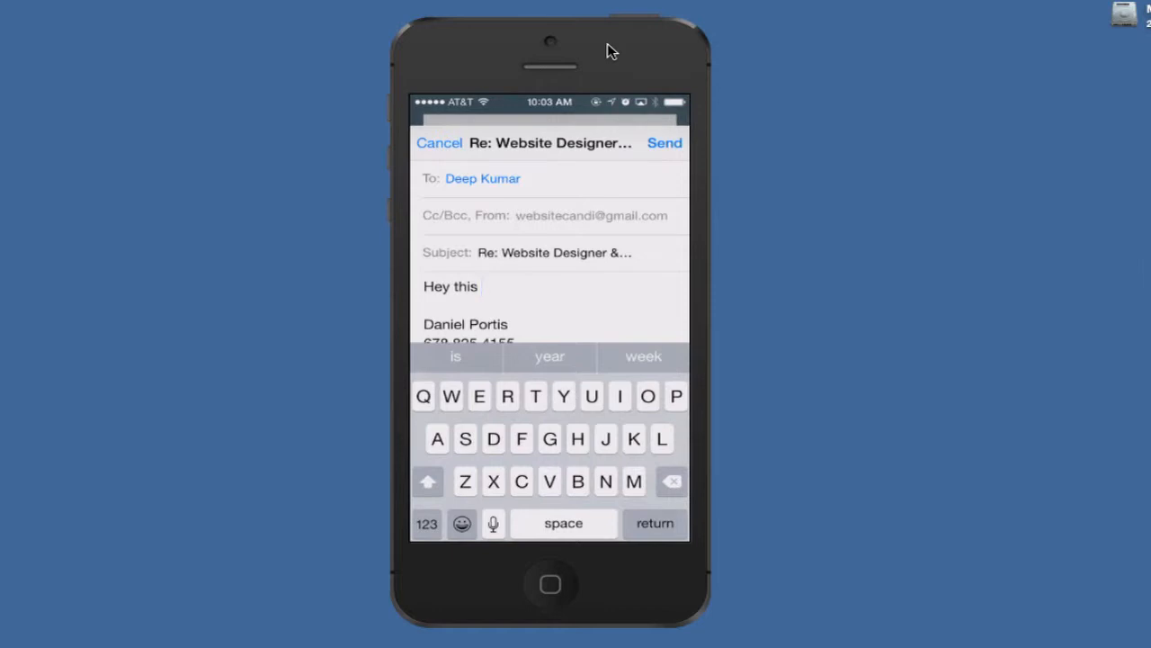
{"action": "left_click", "coordinate": [438, 143]}
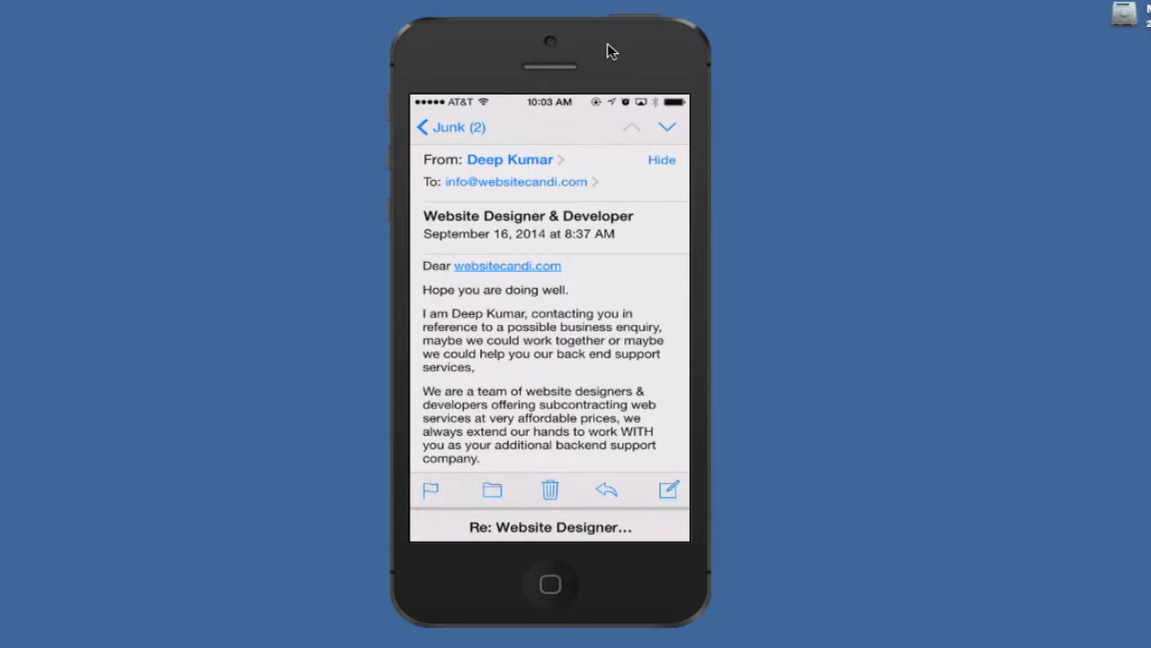
{"action": "left_click", "coordinate": [446, 126]}
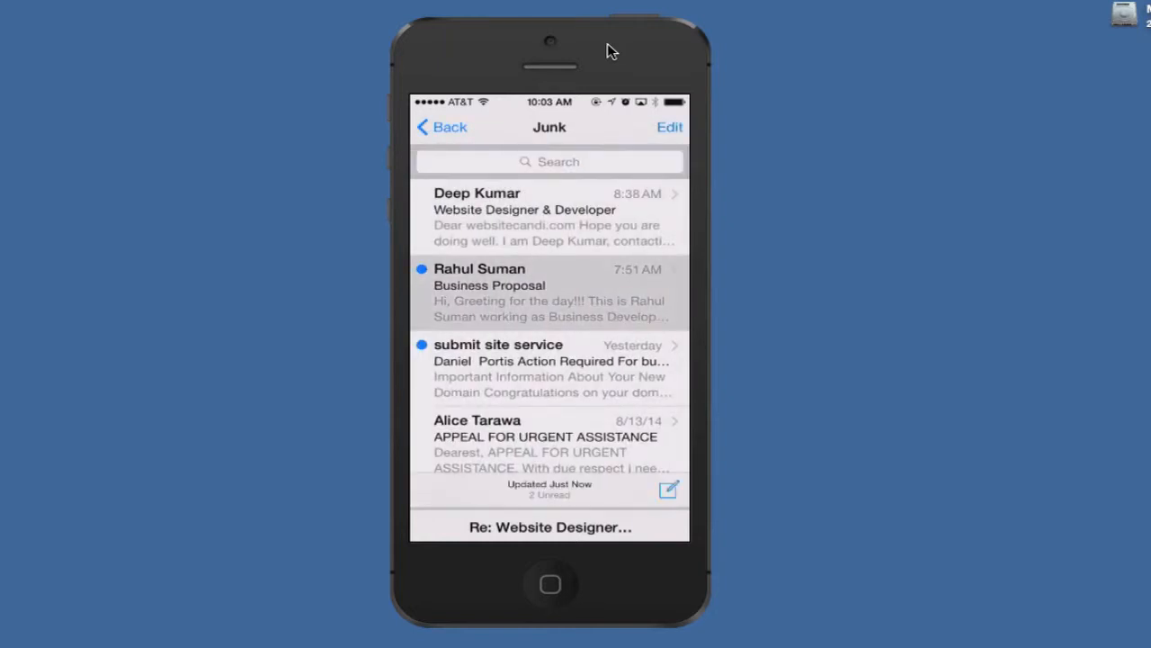
{"action": "left_click", "coordinate": [549, 291]}
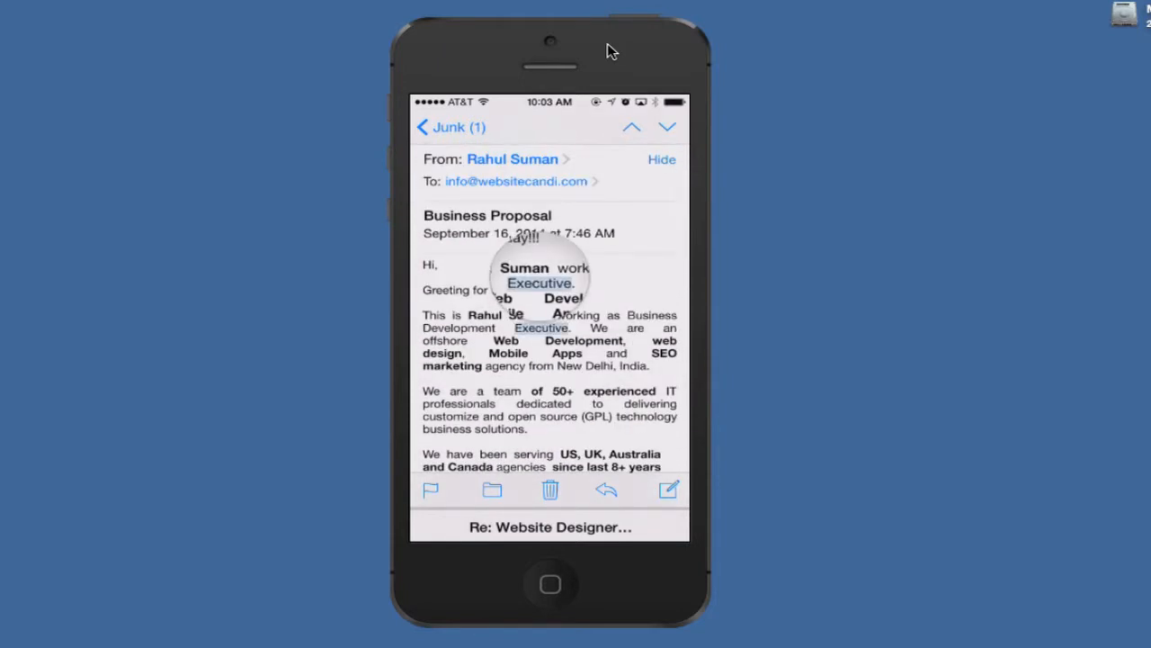
- Select all of the Business Proposal email's text for copying
{"action": "double_click", "coordinate": [540, 327]}
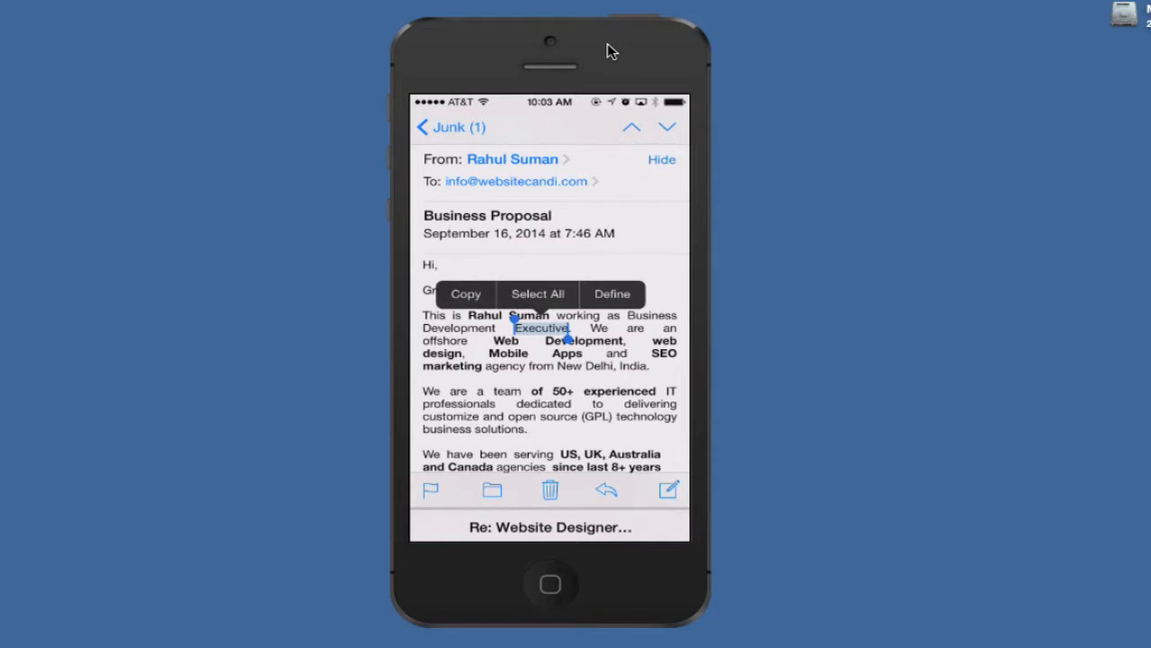
{"action": "left_click", "coordinate": [536, 293]}
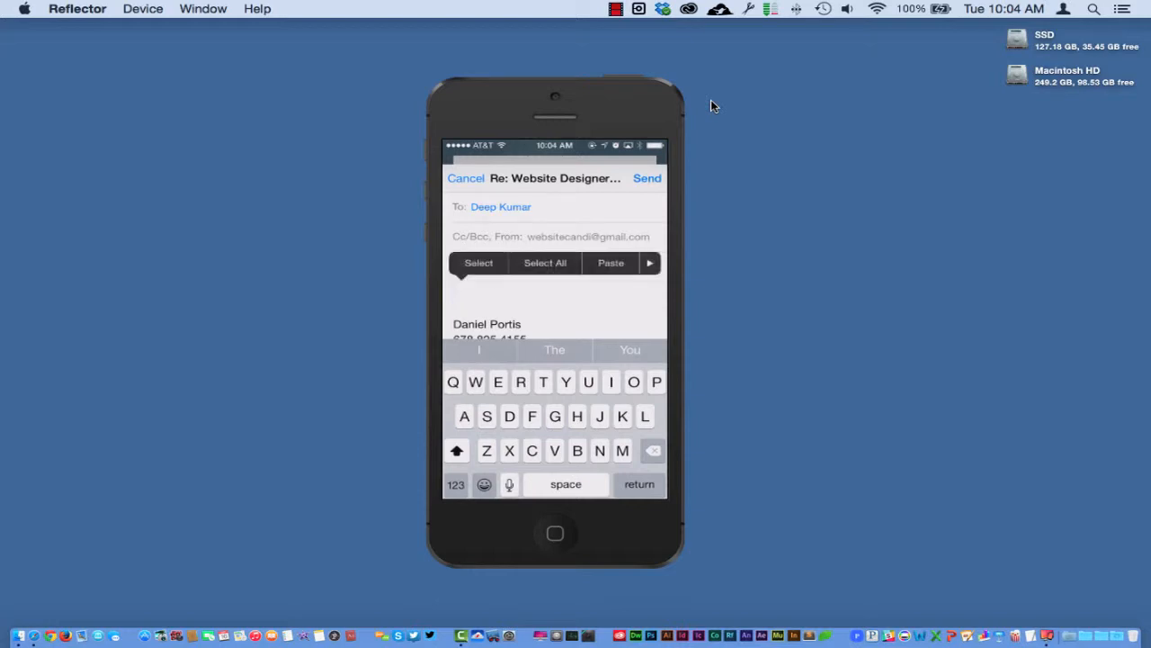
{"action": "left_click", "coordinate": [612, 263]}
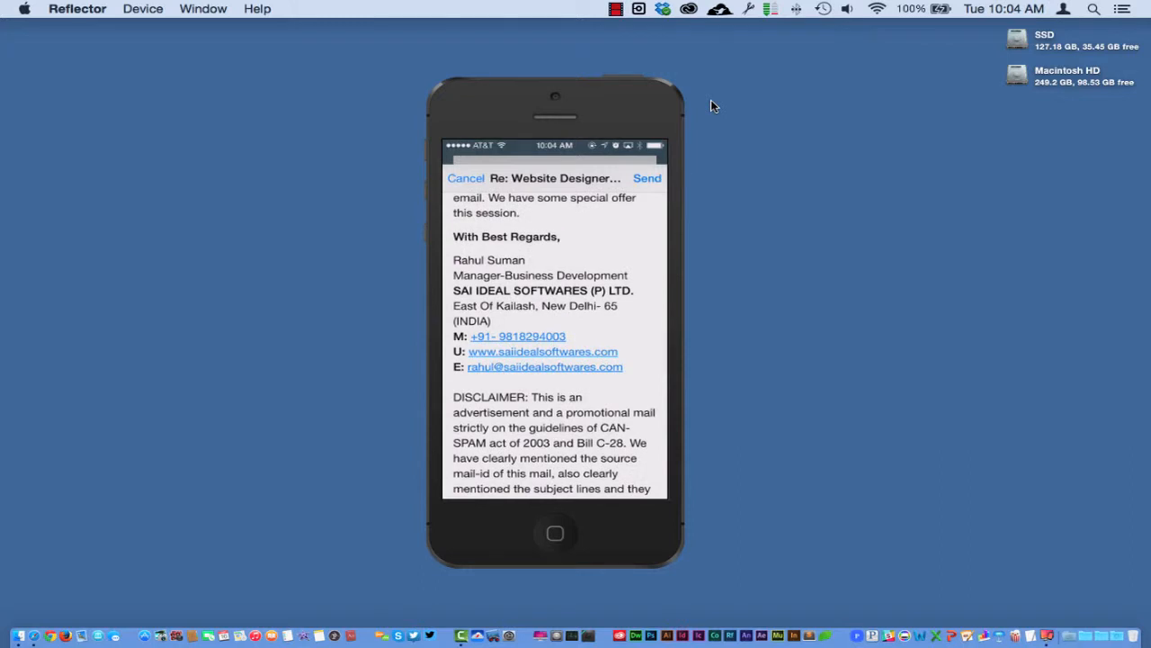
{"action": "scroll", "scroll_direction": "down", "scroll_amount": 3}
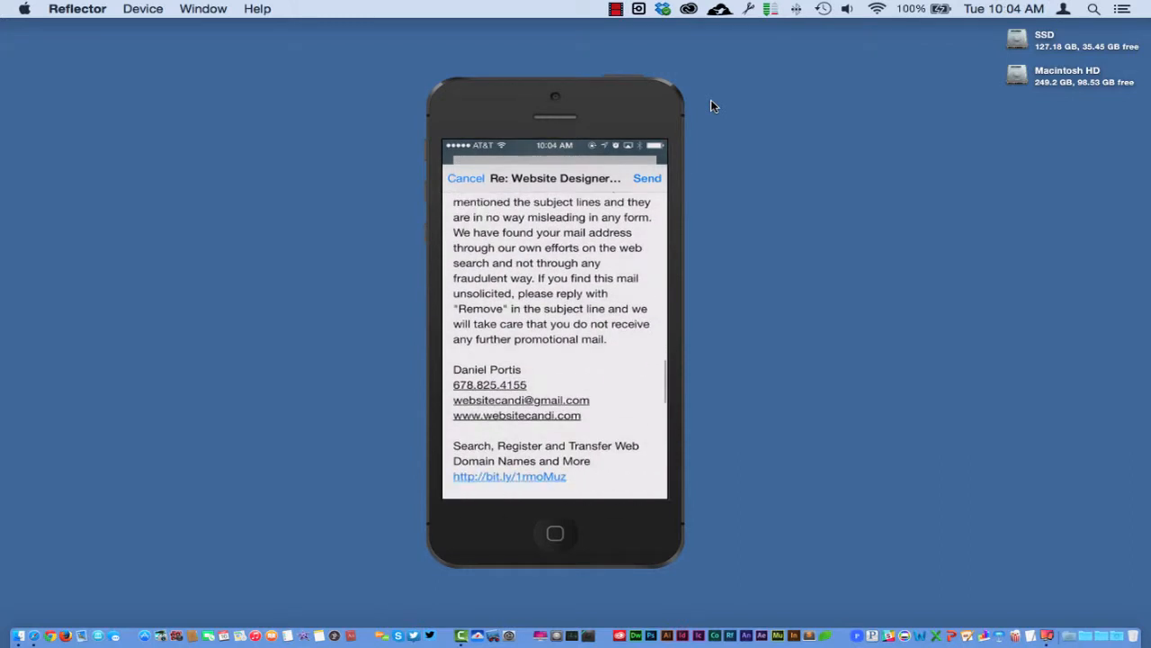
{"action": "scroll", "scroll_direction": "down", "scroll_amount": 3}
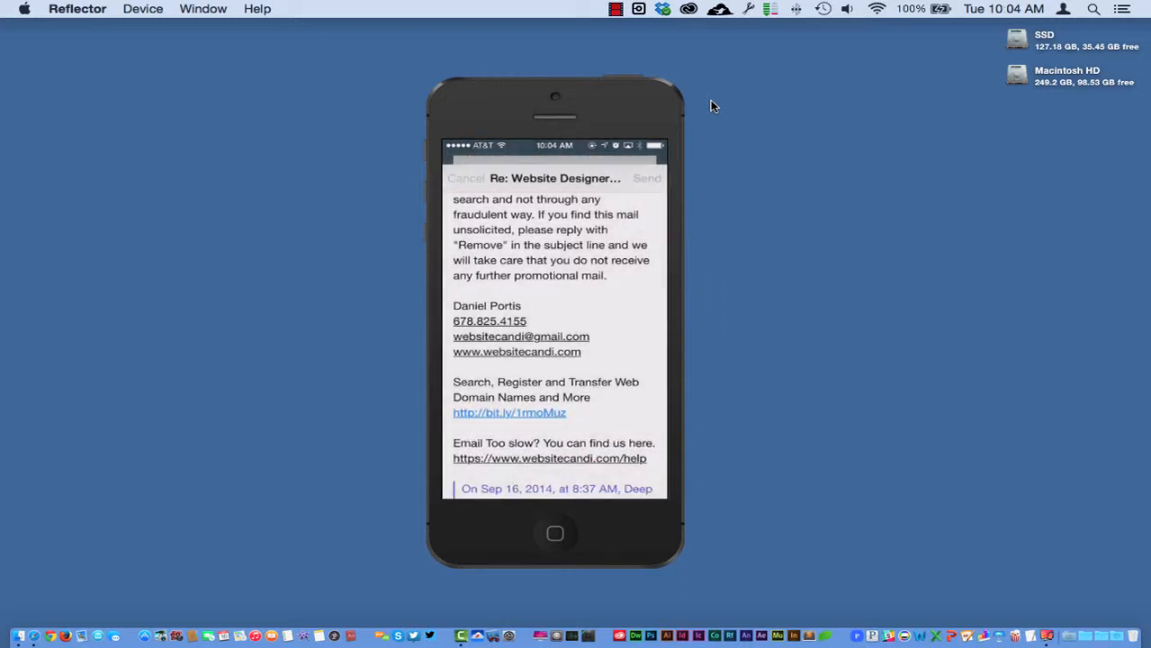
{"action": "left_click", "coordinate": [468, 178]}
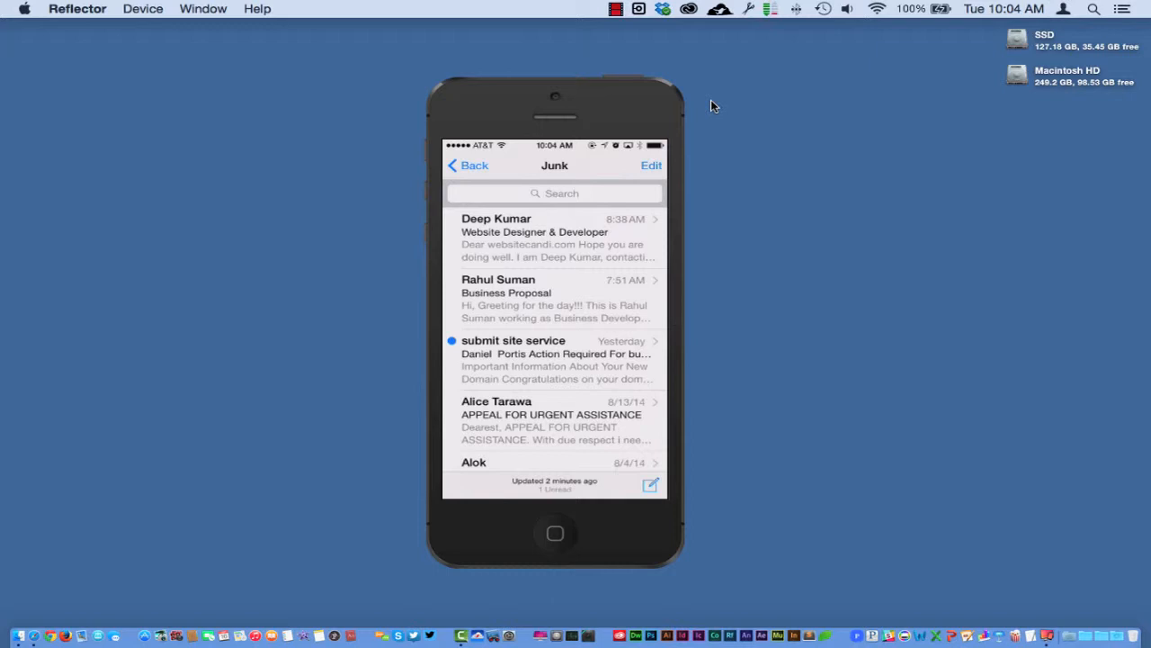
{"action": "left_click", "coordinate": [554, 299]}
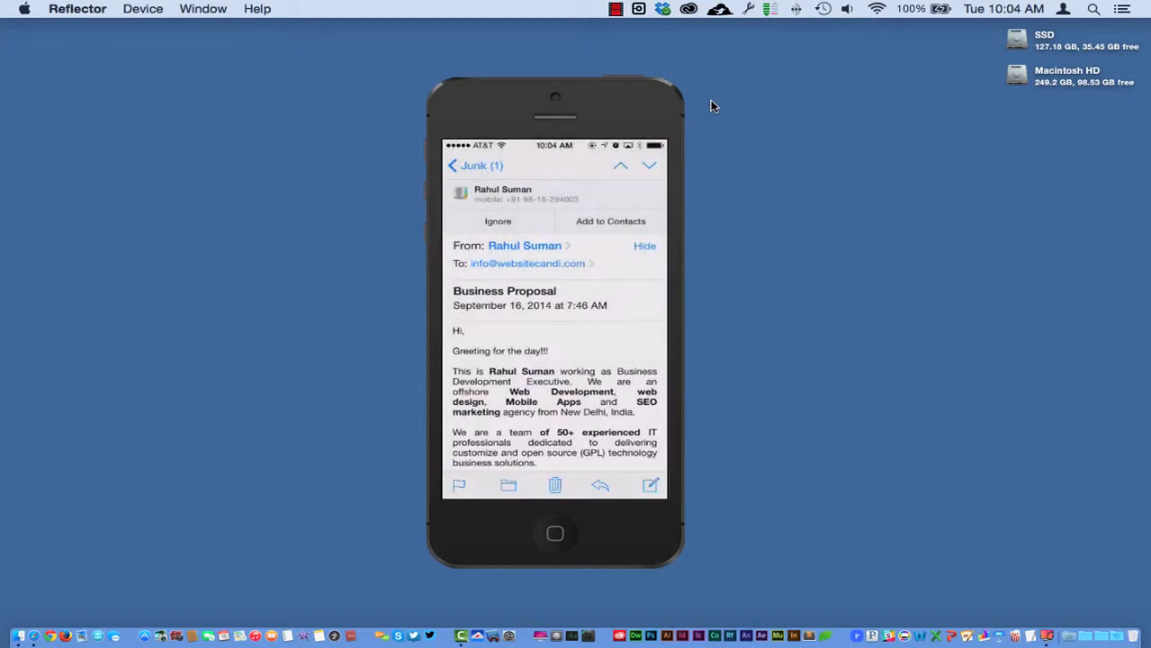
{"action": "left_click", "coordinate": [459, 486]}
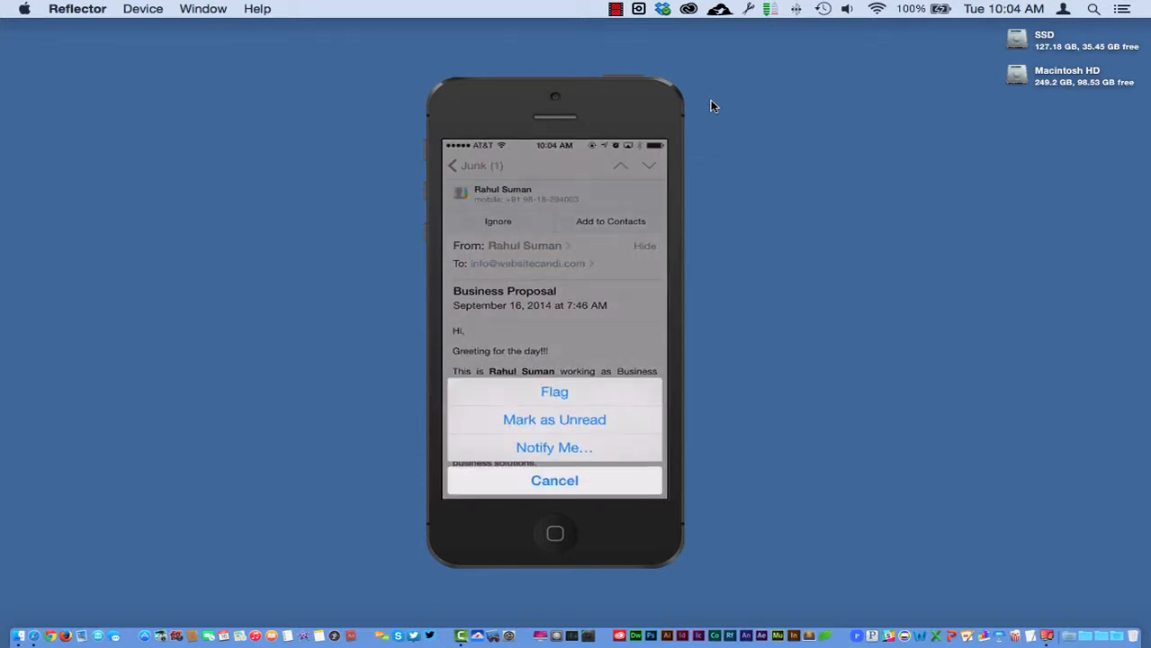
{"action": "left_click", "coordinate": [554, 478]}
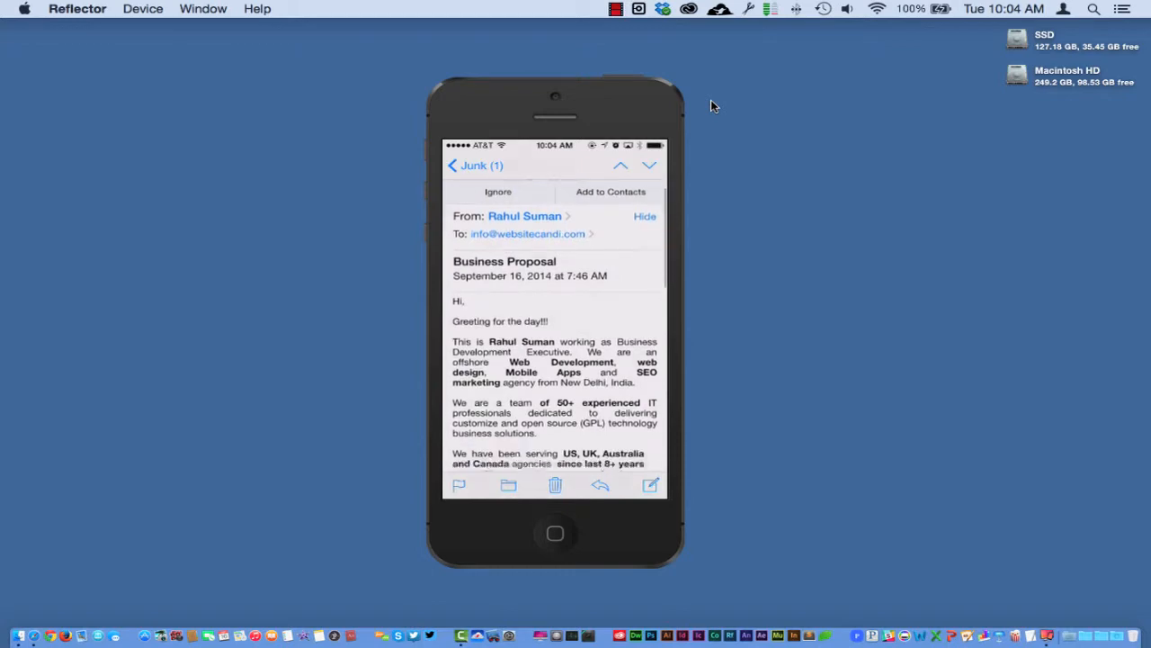
{"action": "left_click", "coordinate": [459, 485]}
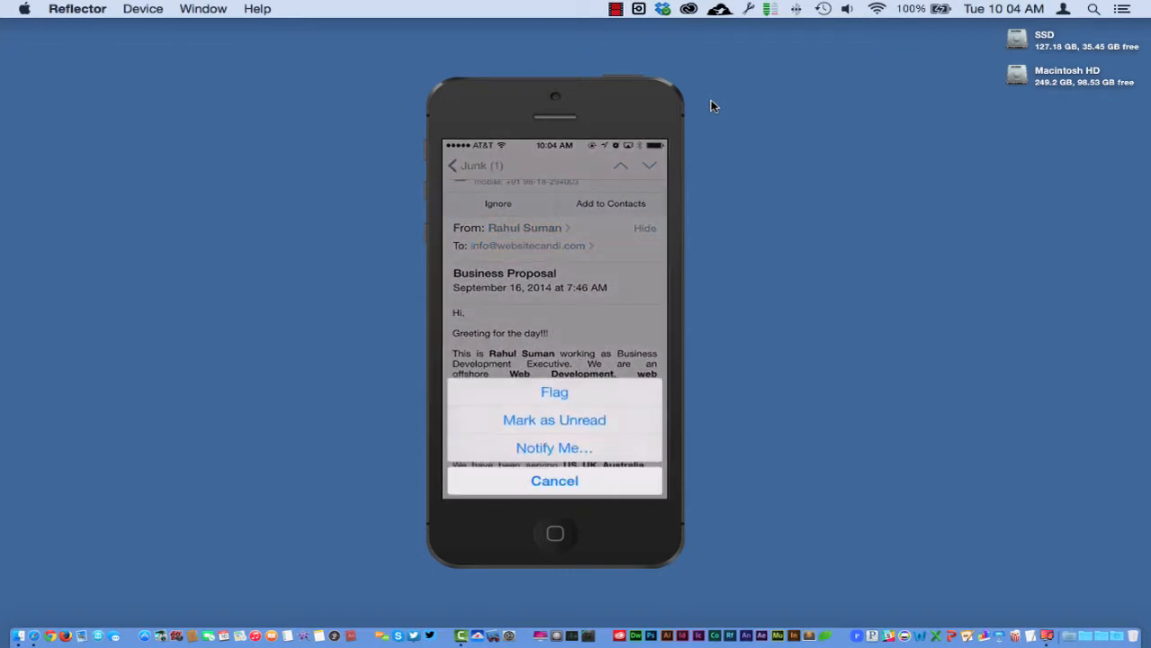
{"action": "left_click", "coordinate": [554, 480]}
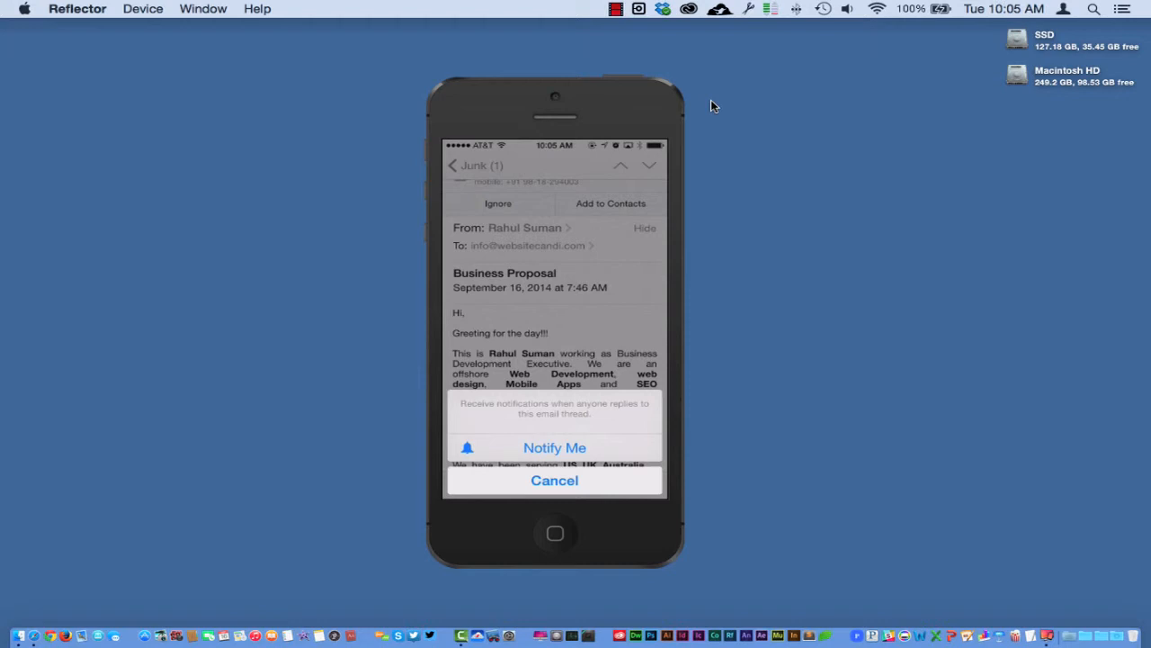
- Confirm Notify Me for the thread and return to the Junk message list
{"action": "left_click", "coordinate": [554, 478]}
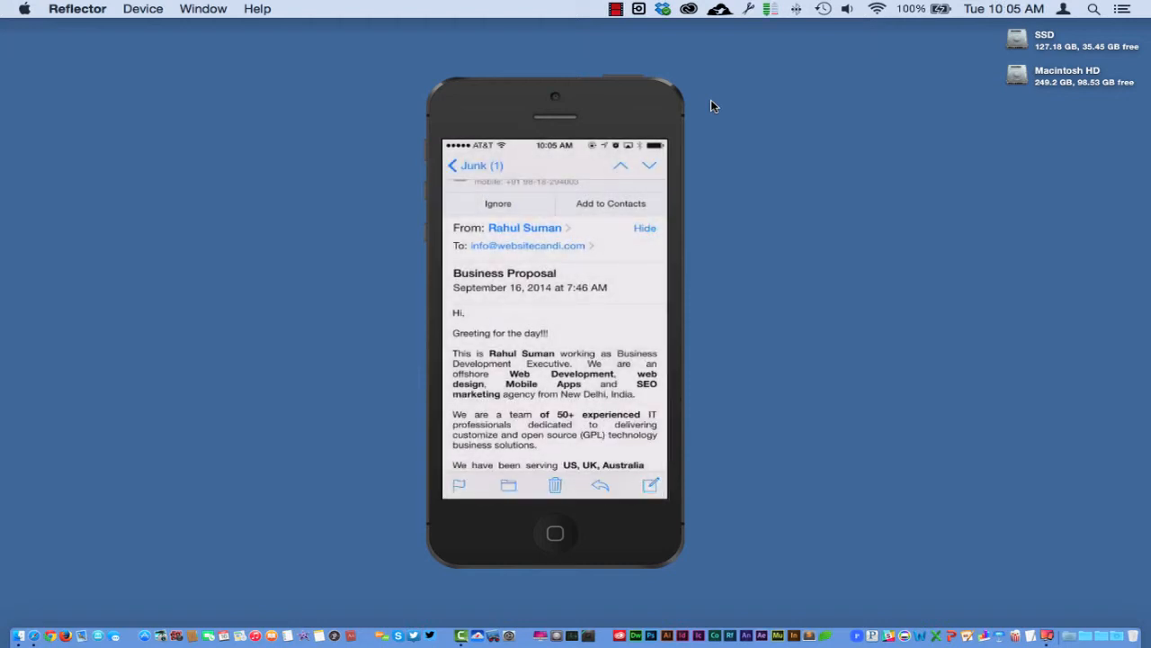
{"action": "left_click", "coordinate": [475, 165]}
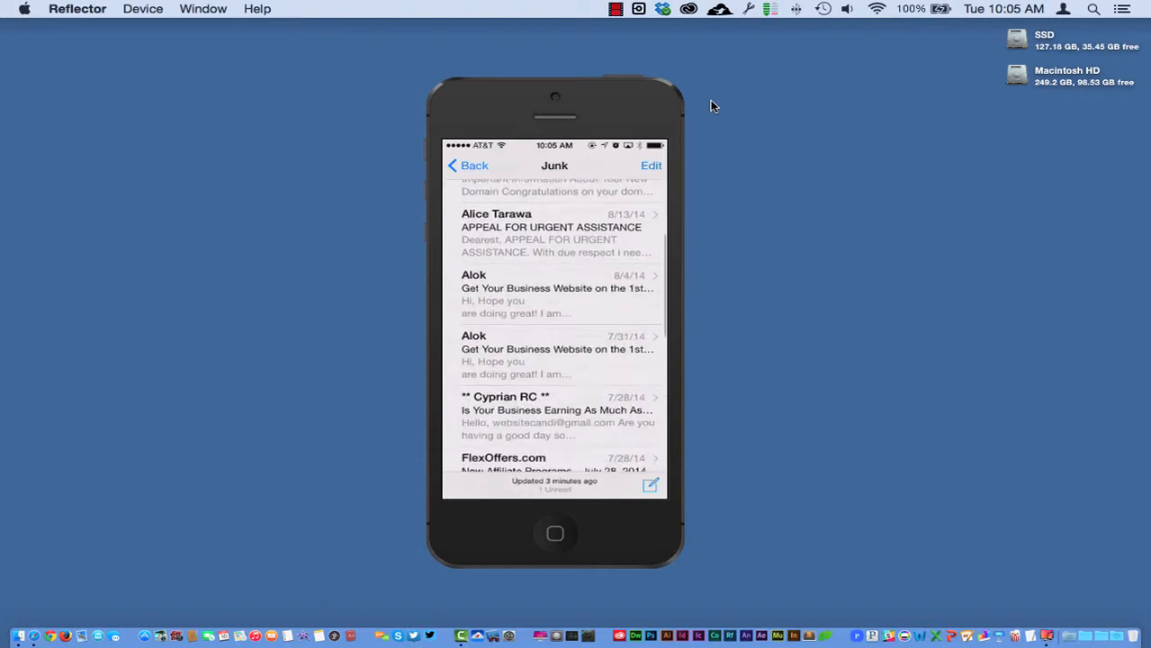
{"action": "scroll", "scroll_direction": "down", "scroll_amount": 3}
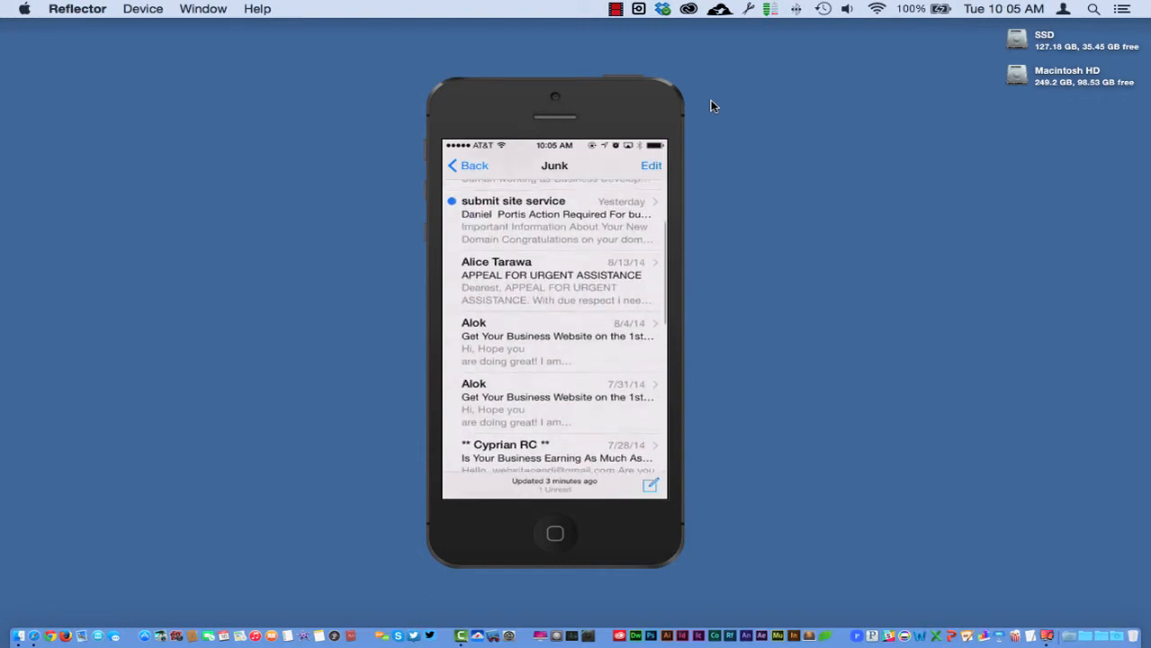
{"action": "scroll", "scroll_direction": "down", "scroll_amount": 3}
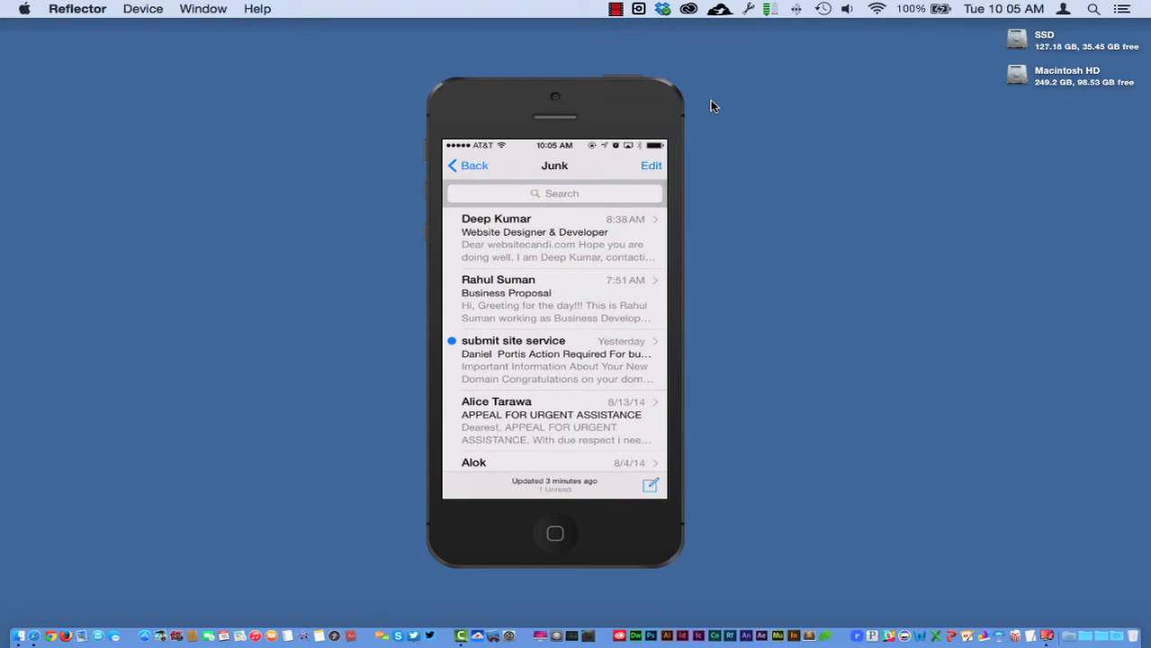